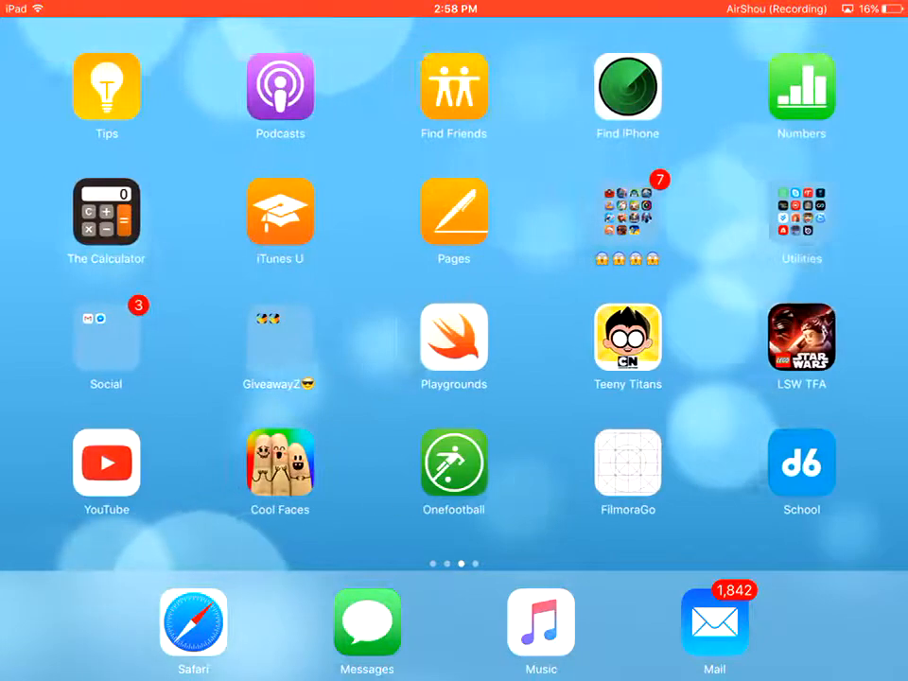
Step: Swipe through the Home Screen pages to the last AirShou page, then launch Safari
{"action": "scroll", "scroll_direction": "left", "scroll_amount": 3}
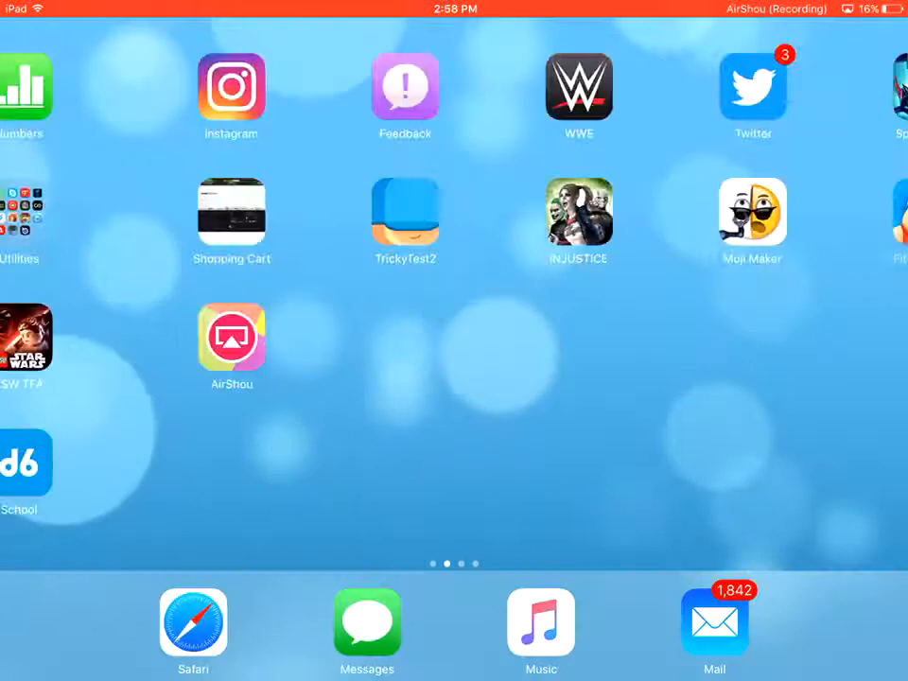
{"action": "scroll", "scroll_direction": "left", "scroll_amount": 3}
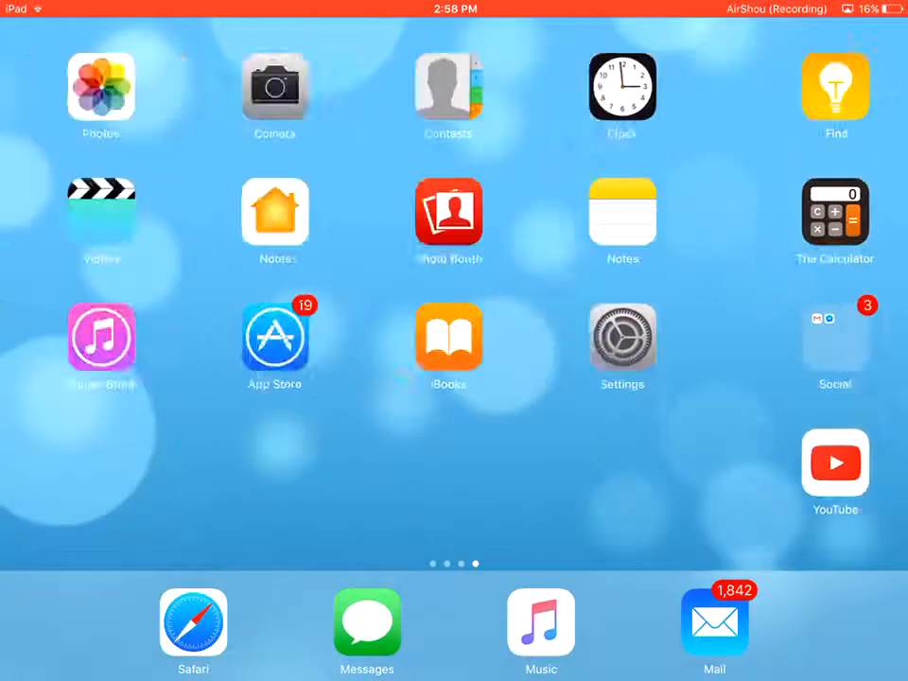
{"action": "scroll", "scroll_direction": "left", "scroll_amount": 3}
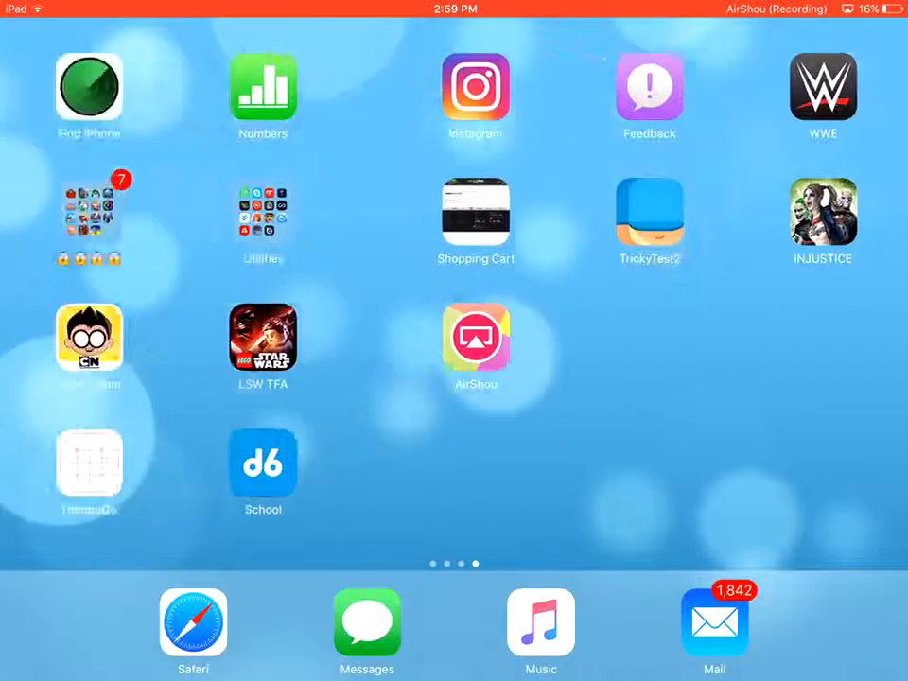
{"action": "scroll", "scroll_direction": "left", "scroll_amount": 3}
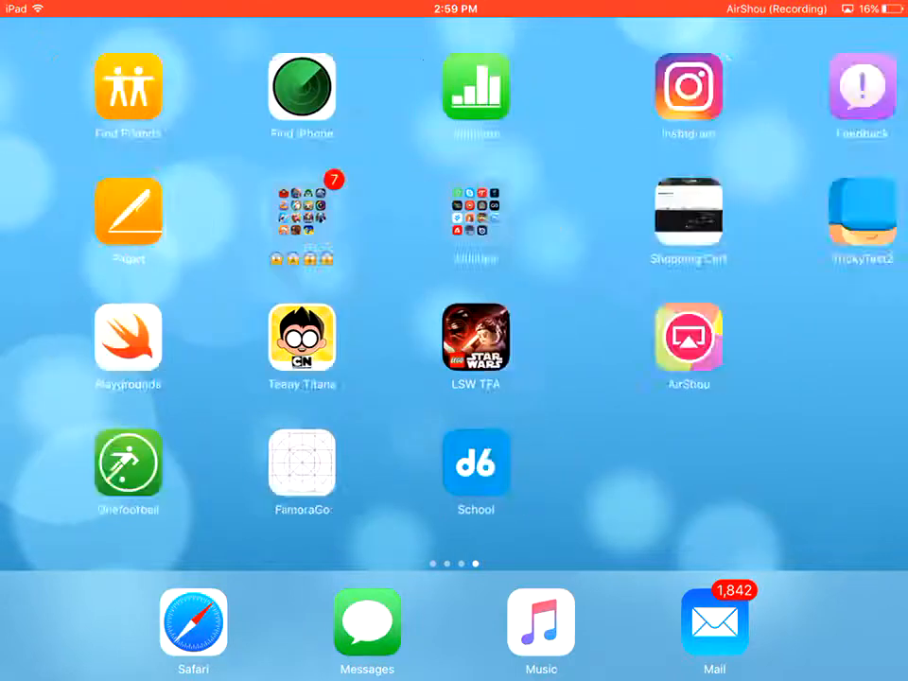
{"action": "scroll", "scroll_direction": "left", "scroll_amount": 3}
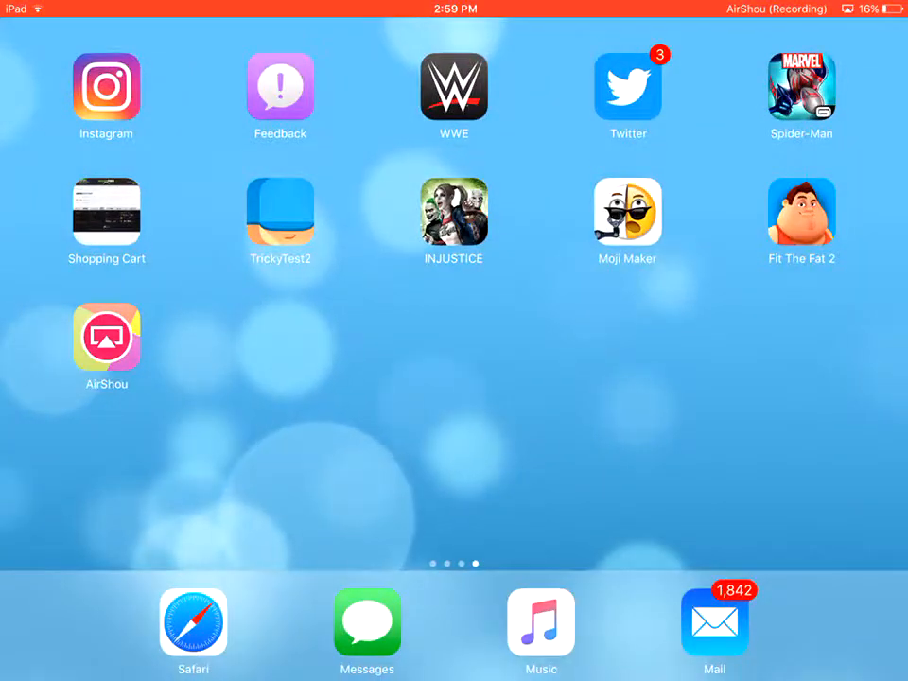
{"action": "left_click", "coordinate": [193, 622]}
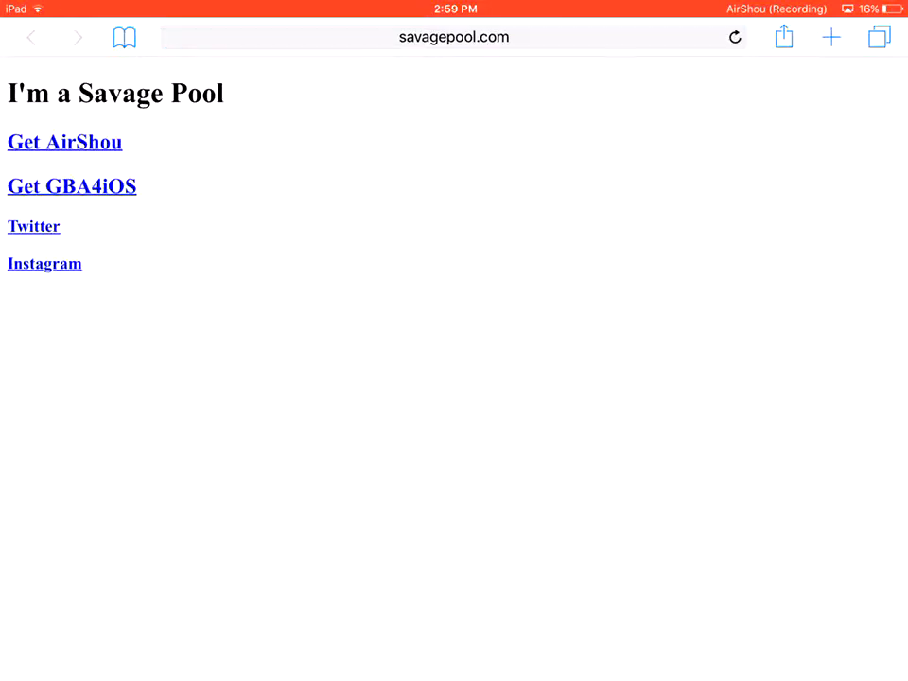
Step: Request the AirShou download on savagepool.com and approve the Install prompt
{"action": "left_click", "coordinate": [64, 142]}
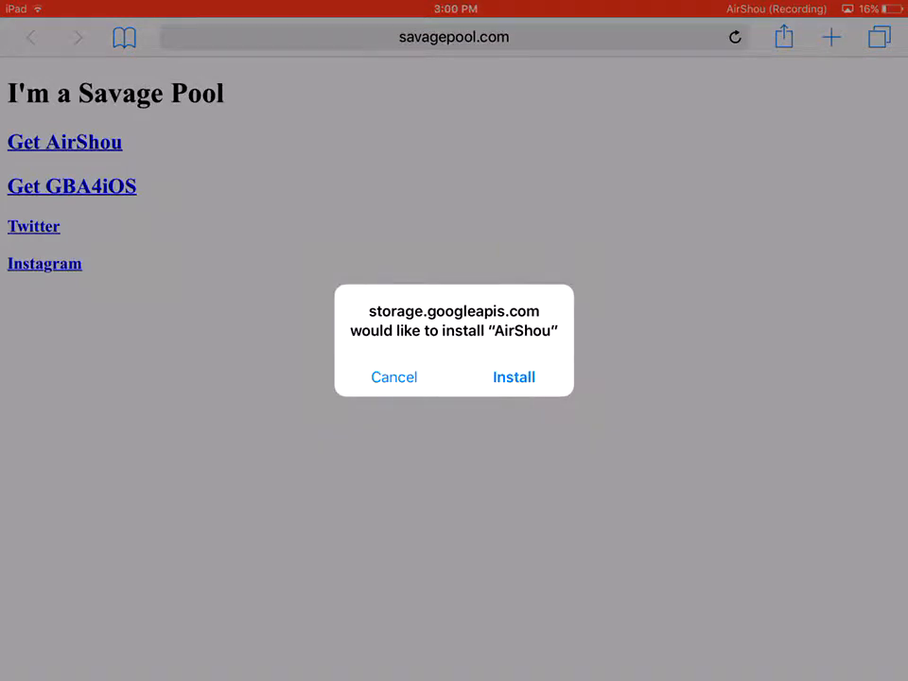
{"action": "left_click", "coordinate": [513, 377]}
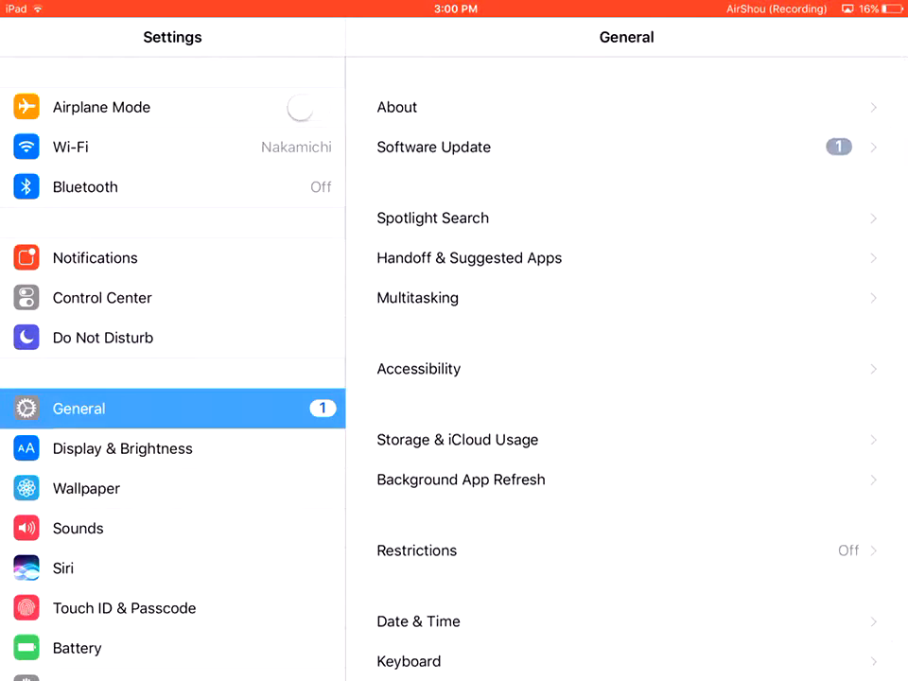
Step: Open the China Pacific Insurance developer entry under General › Profiles & Device Management
{"action": "scroll", "scroll_direction": "down", "scroll_amount": 3}
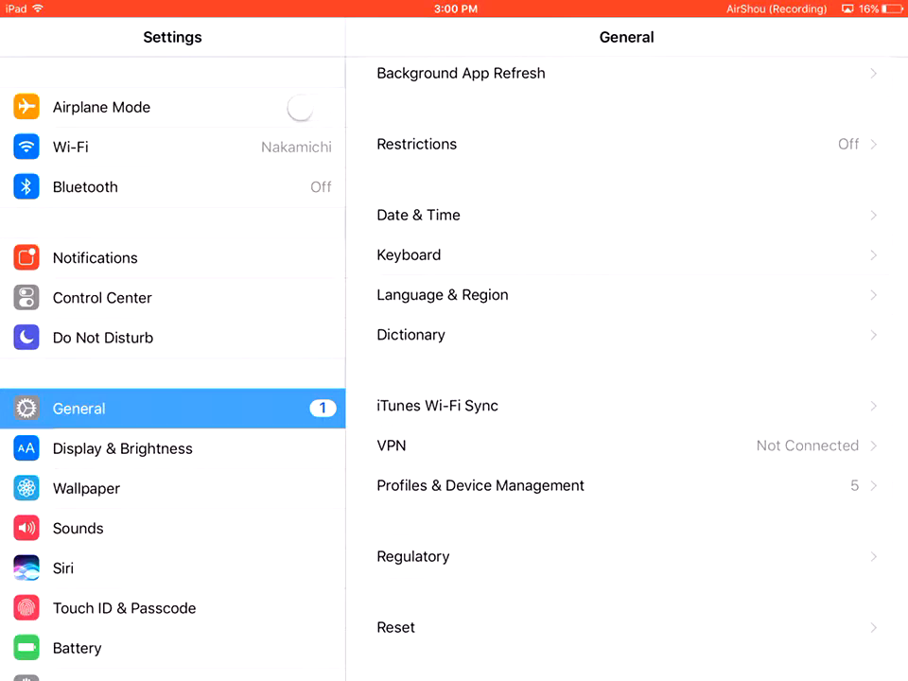
{"action": "left_click", "coordinate": [480, 485]}
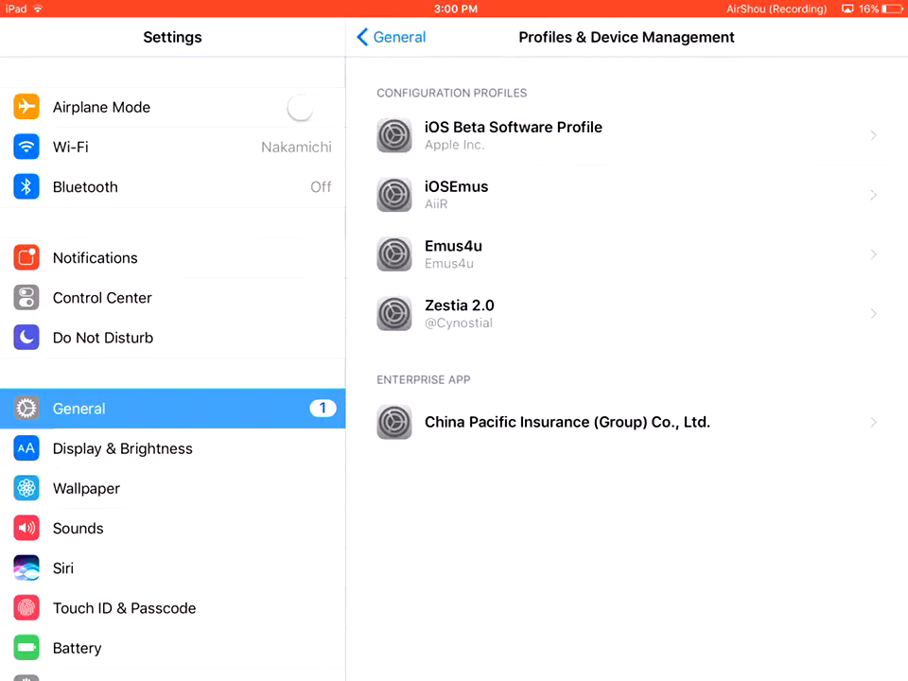
{"action": "left_click", "coordinate": [567, 422]}
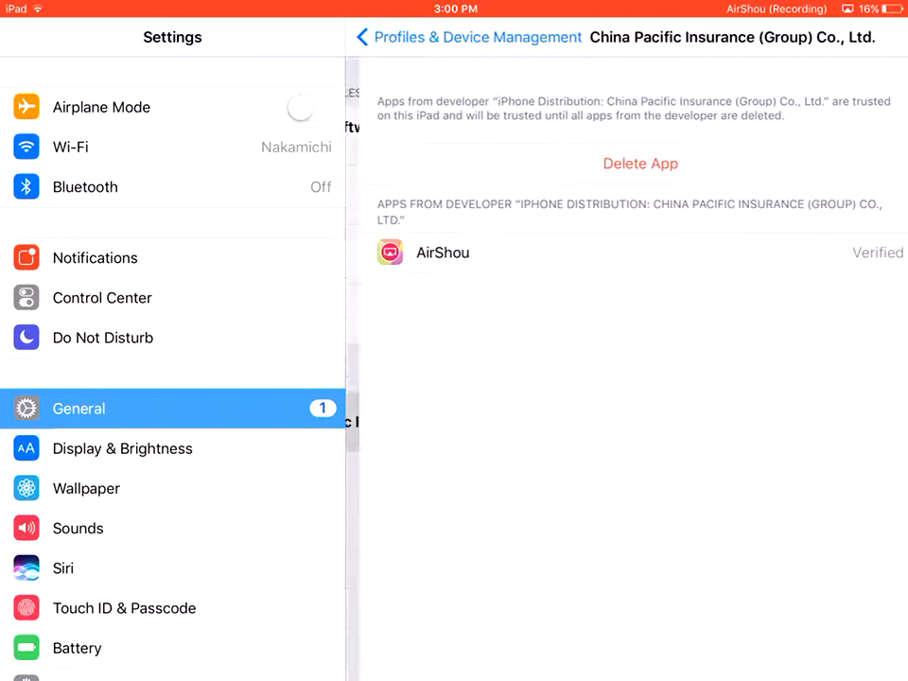